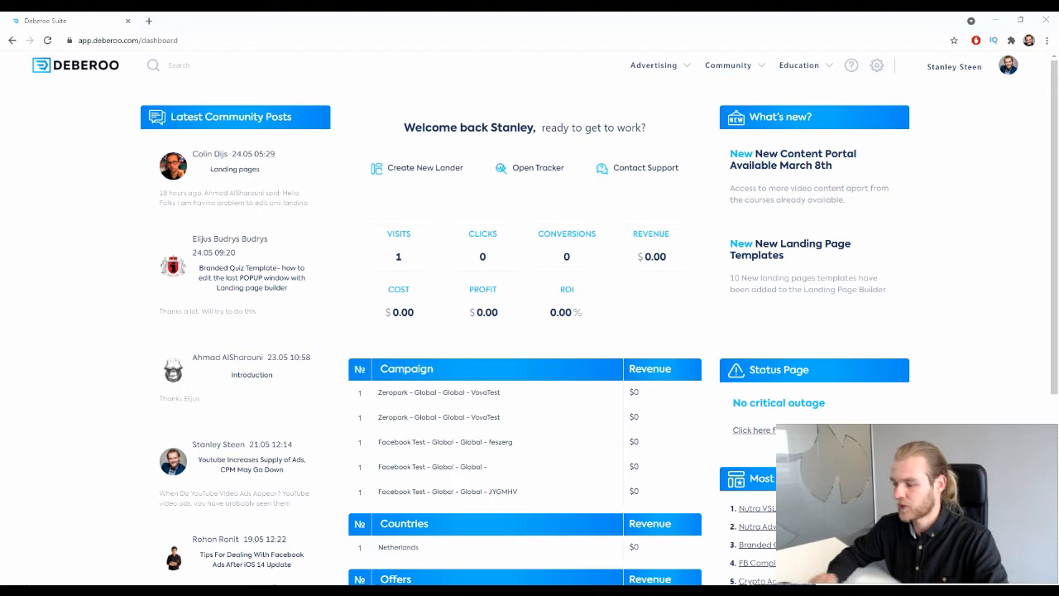
mouse_move(654, 66)
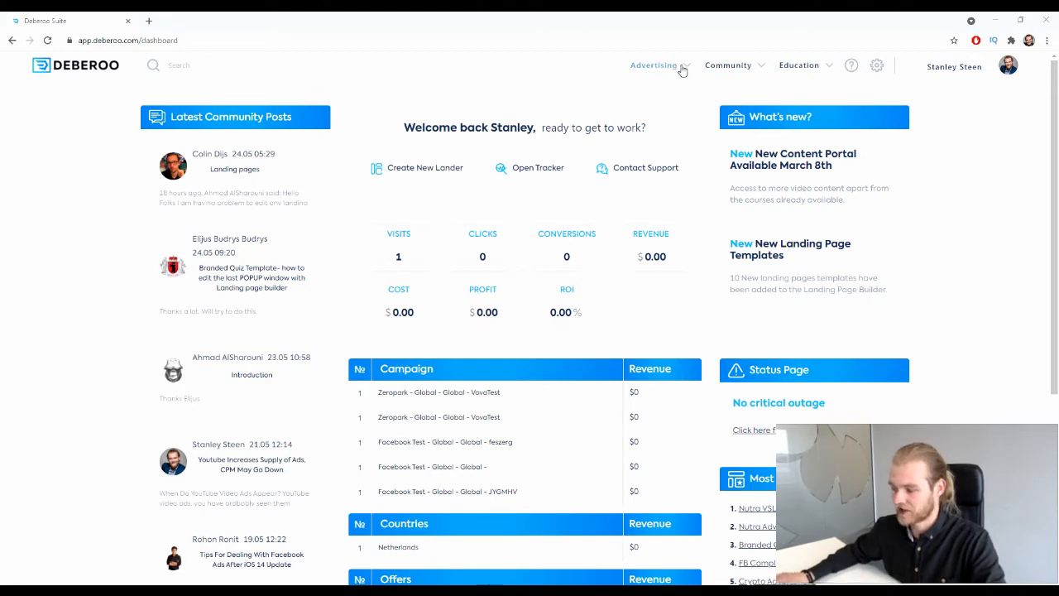
Step: Open the Advertising tools list to reach the cash flow manager
click(653, 64)
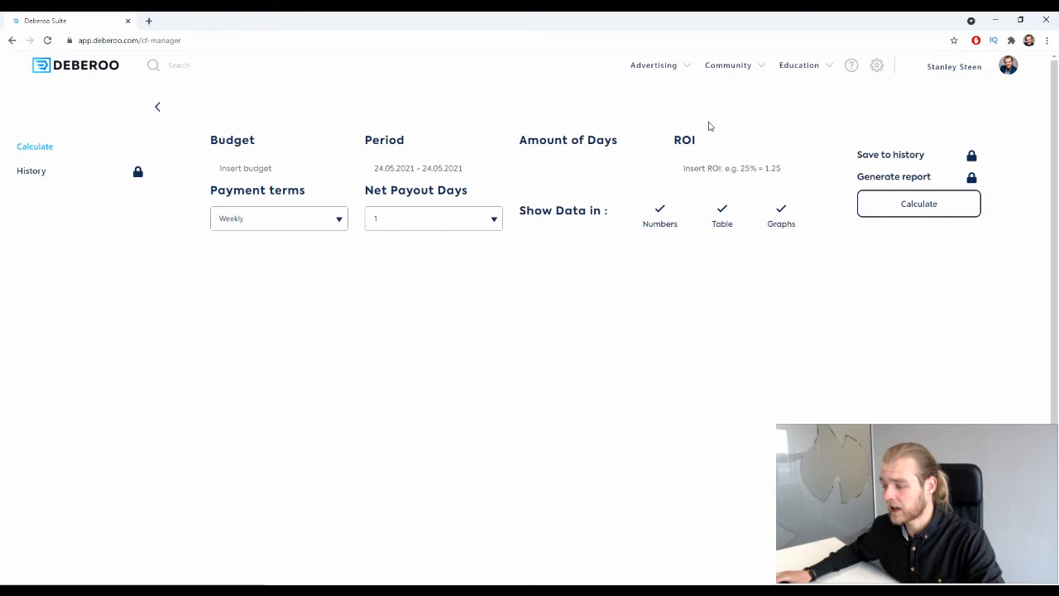
double_click(684, 140)
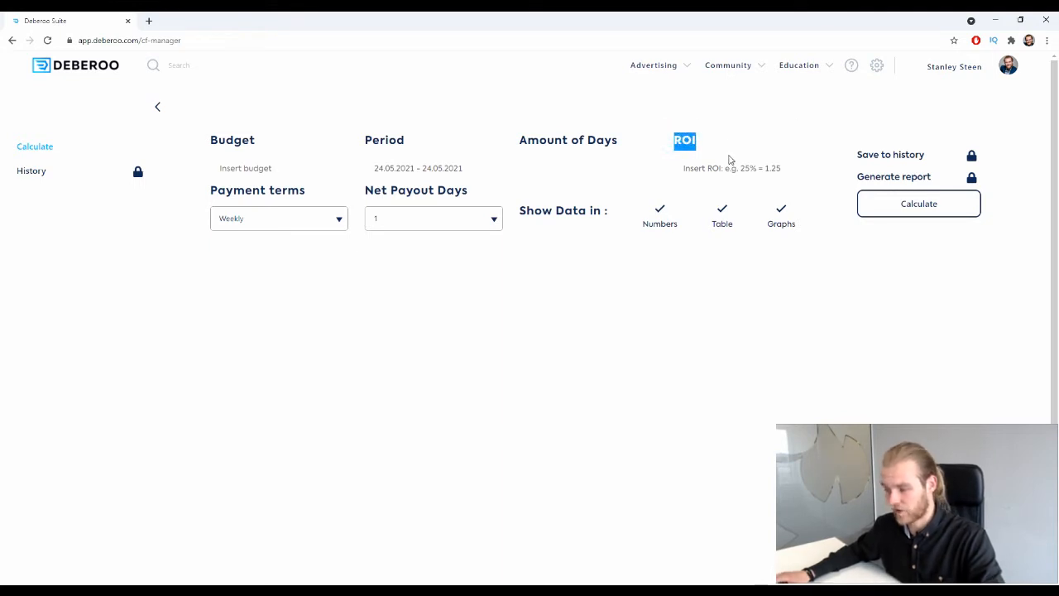
click(728, 168)
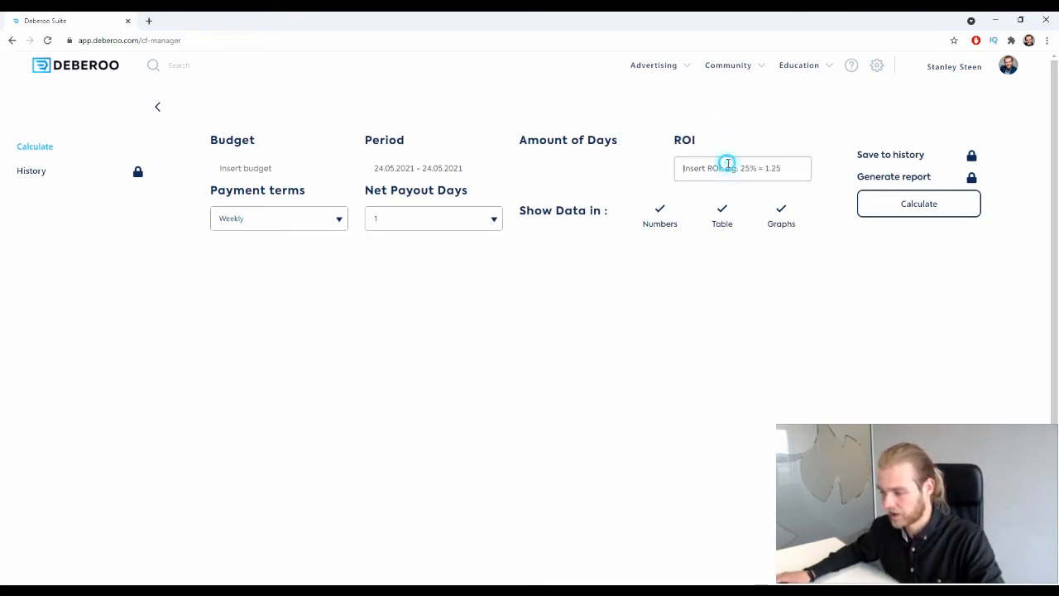
mouse_move(777, 143)
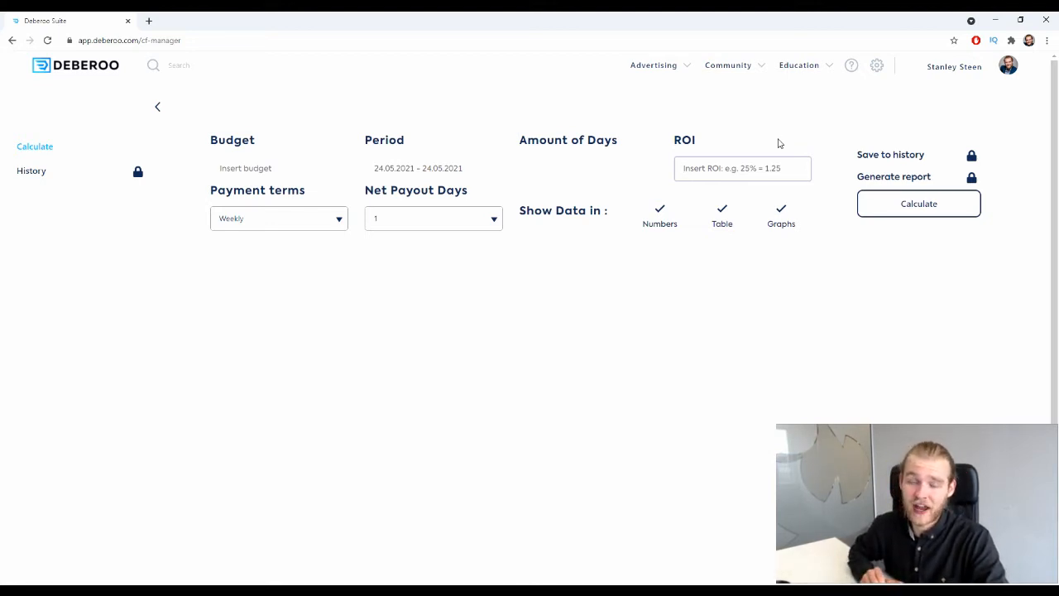
click(742, 168)
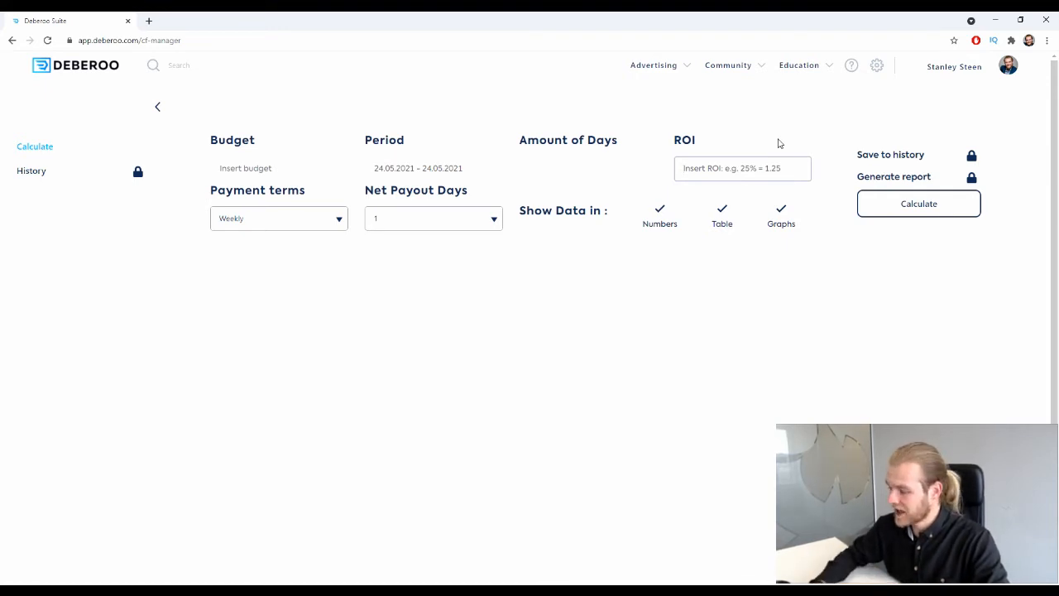
Step: Enter 1.2 as the ROI value in the cash flow manager
text(1)
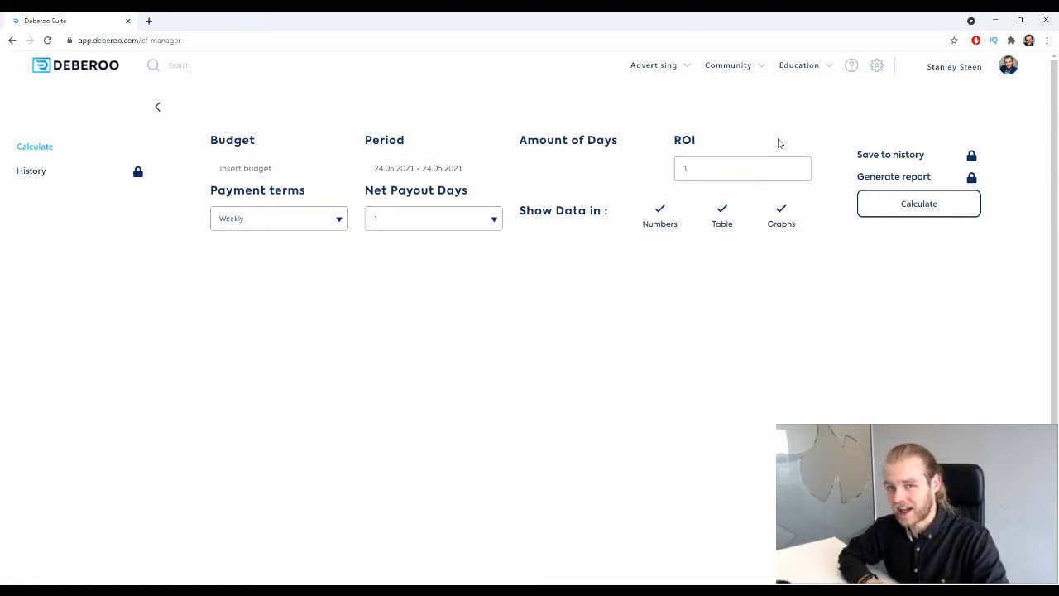
click(742, 168)
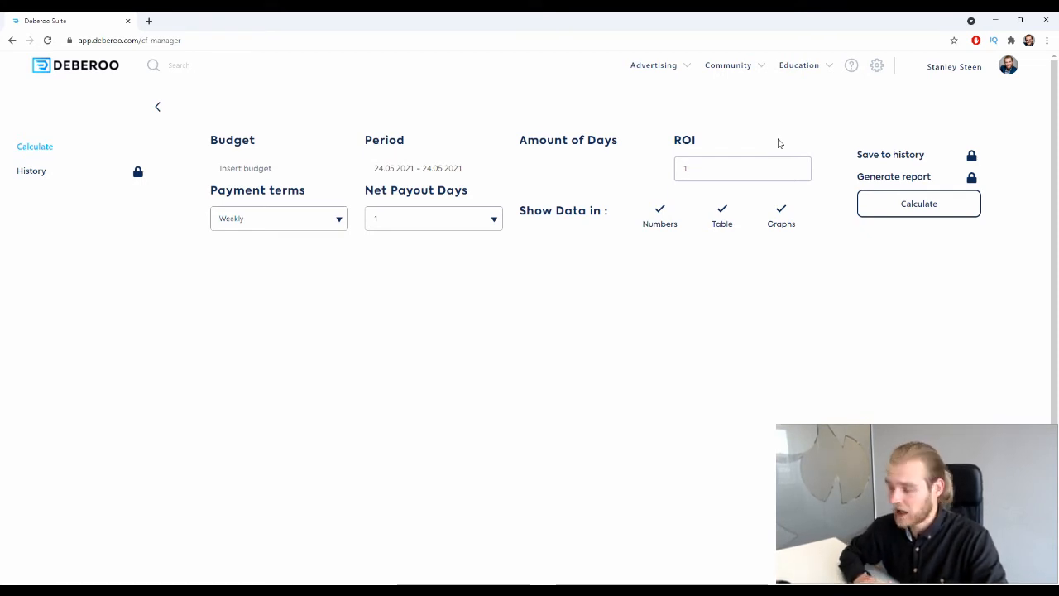
text(1.2)
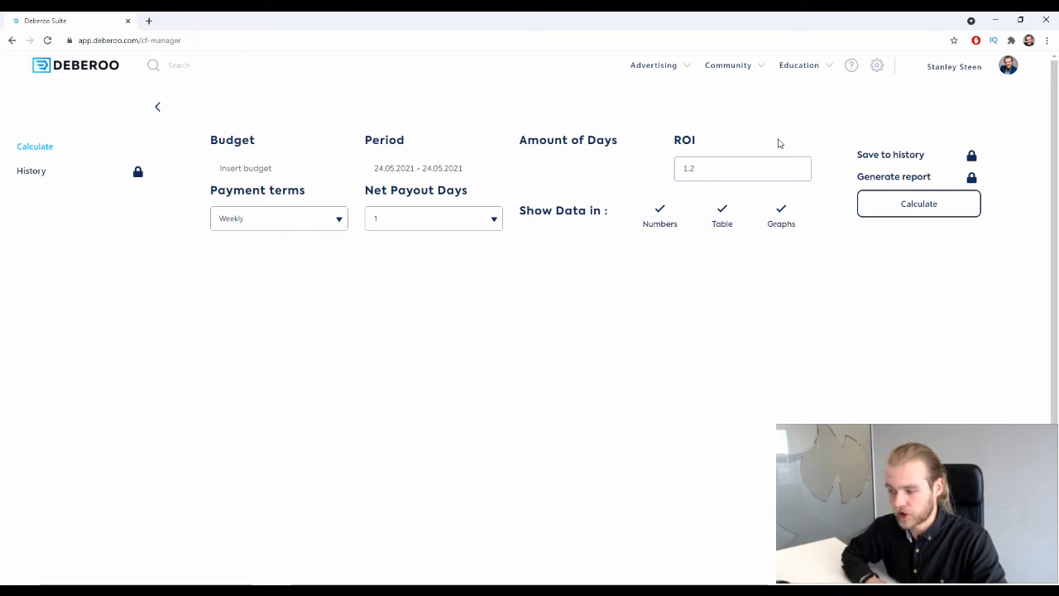